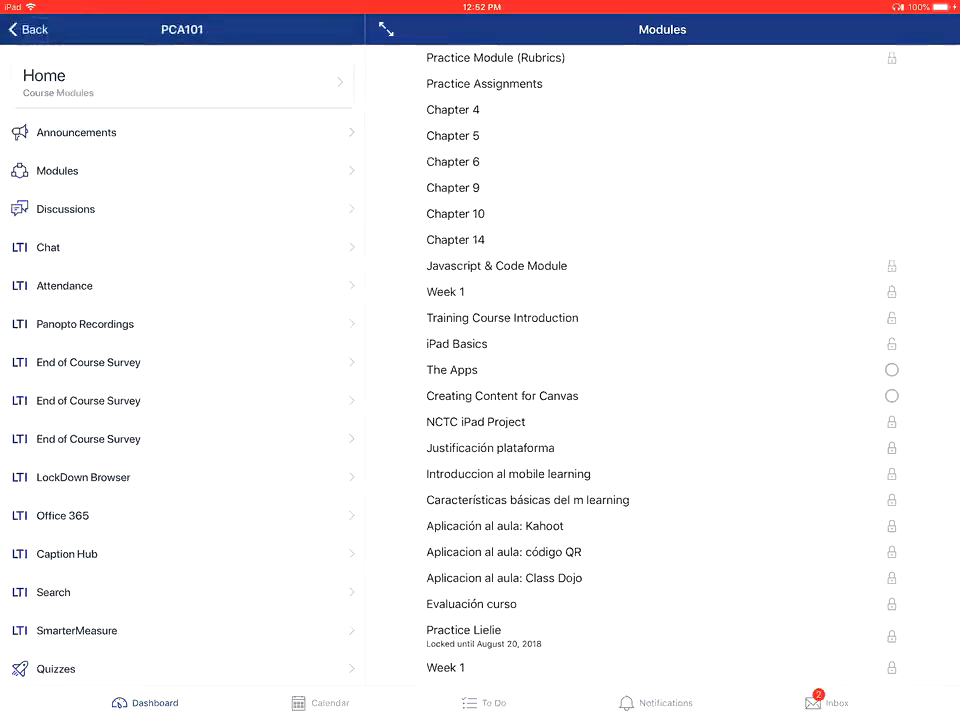
Open the Practice Course's Discussions page from the course menu.
left_click(68, 208)
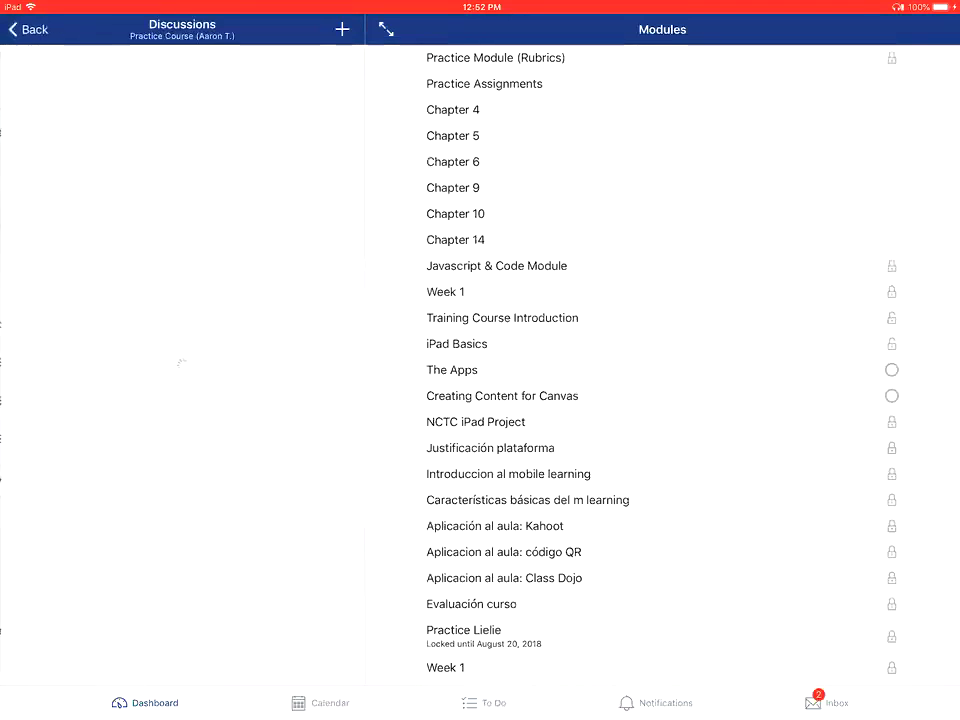